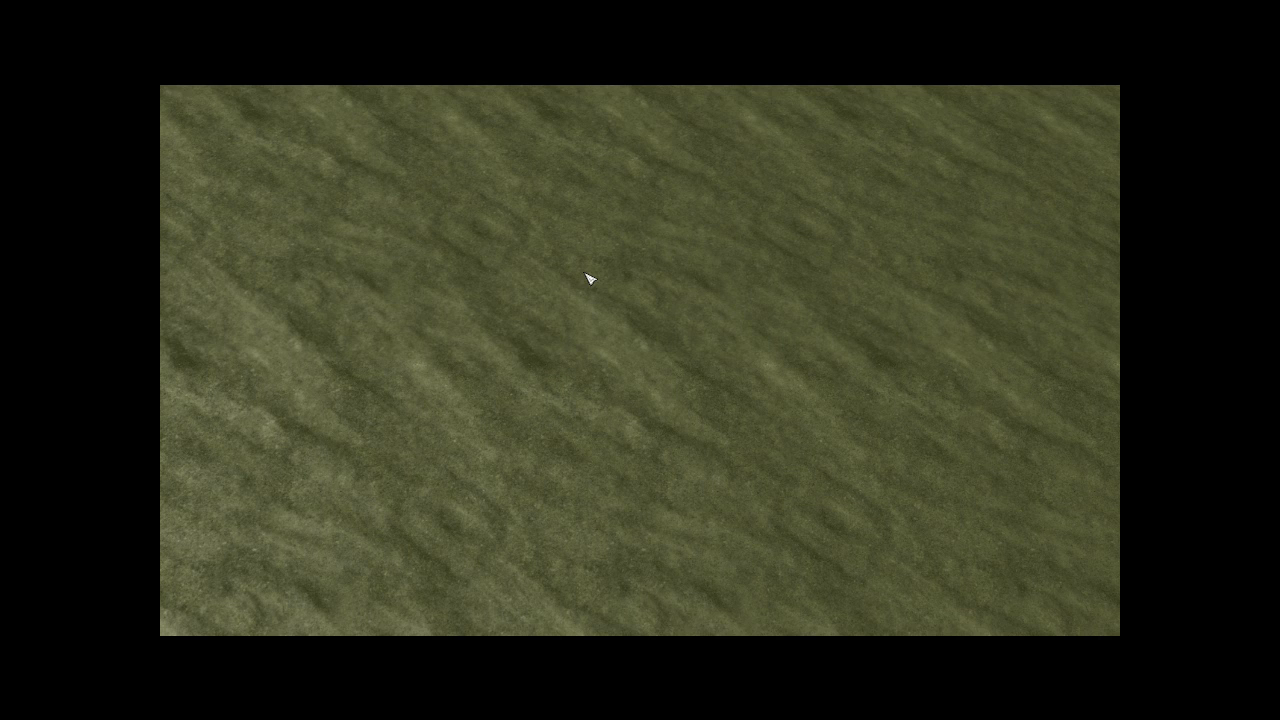
mouse_move(365, 128)
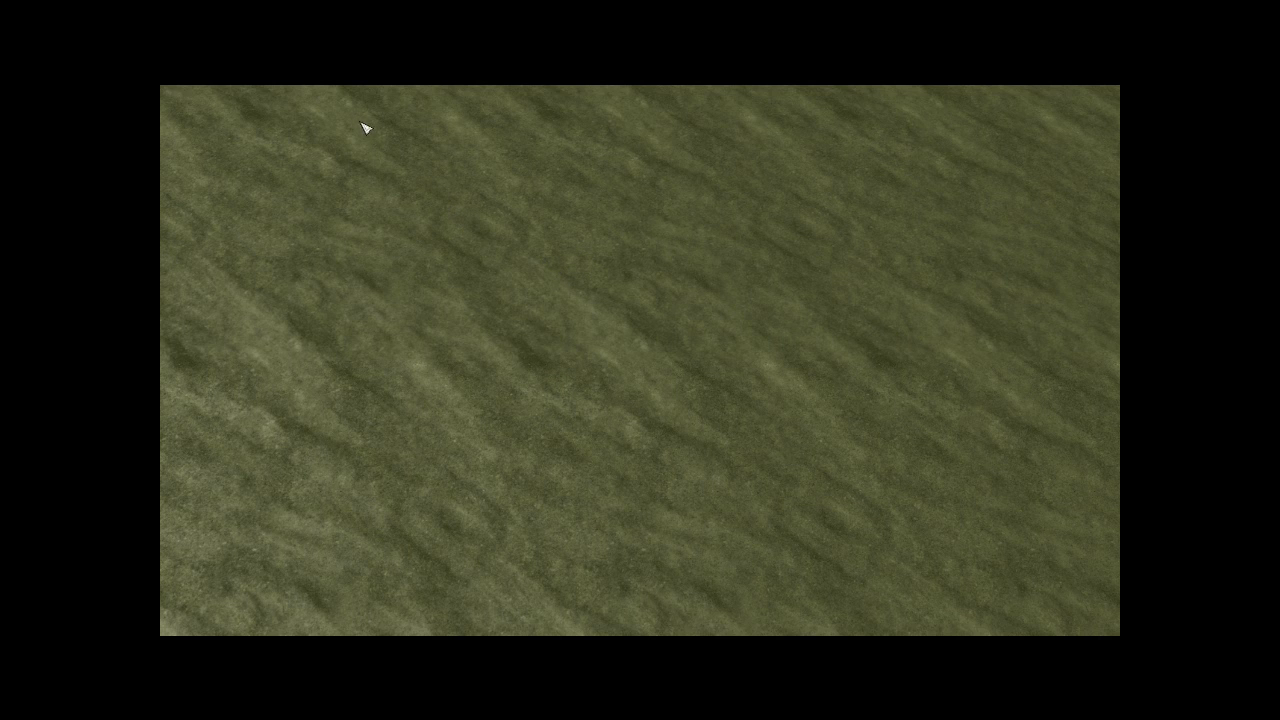
mouse_move(378, 100)
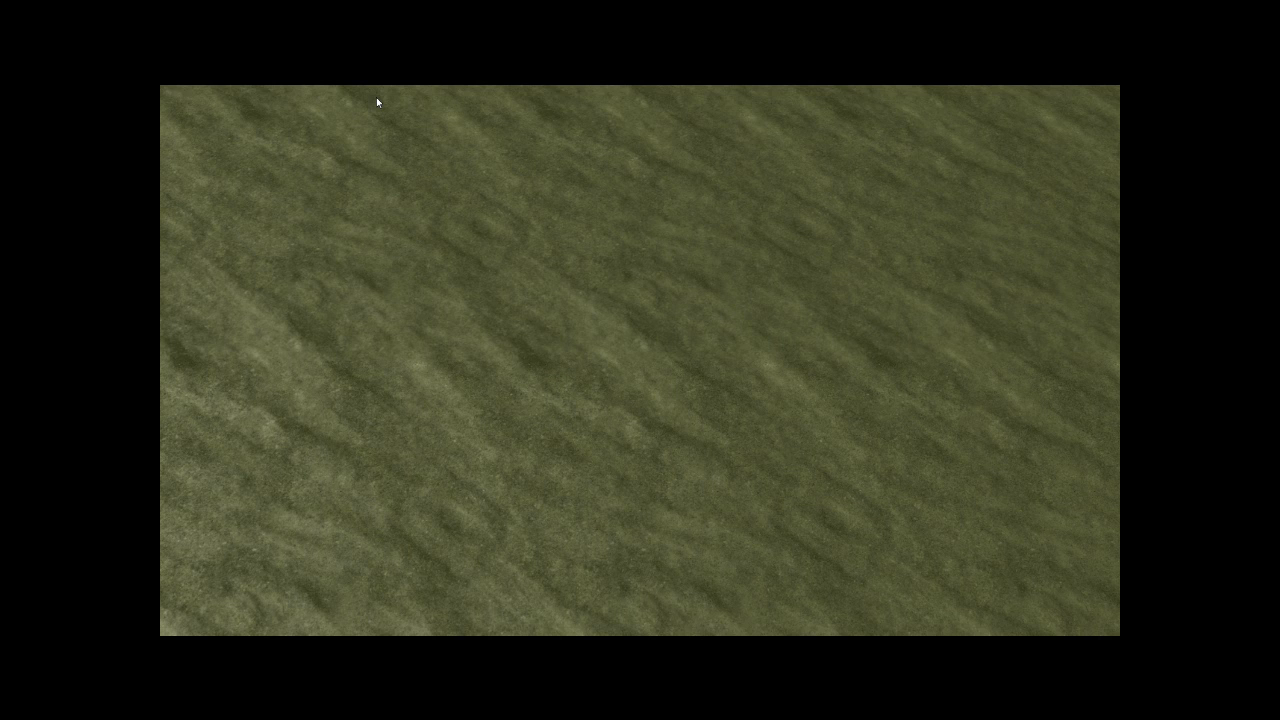
mouse_move(234, 330)
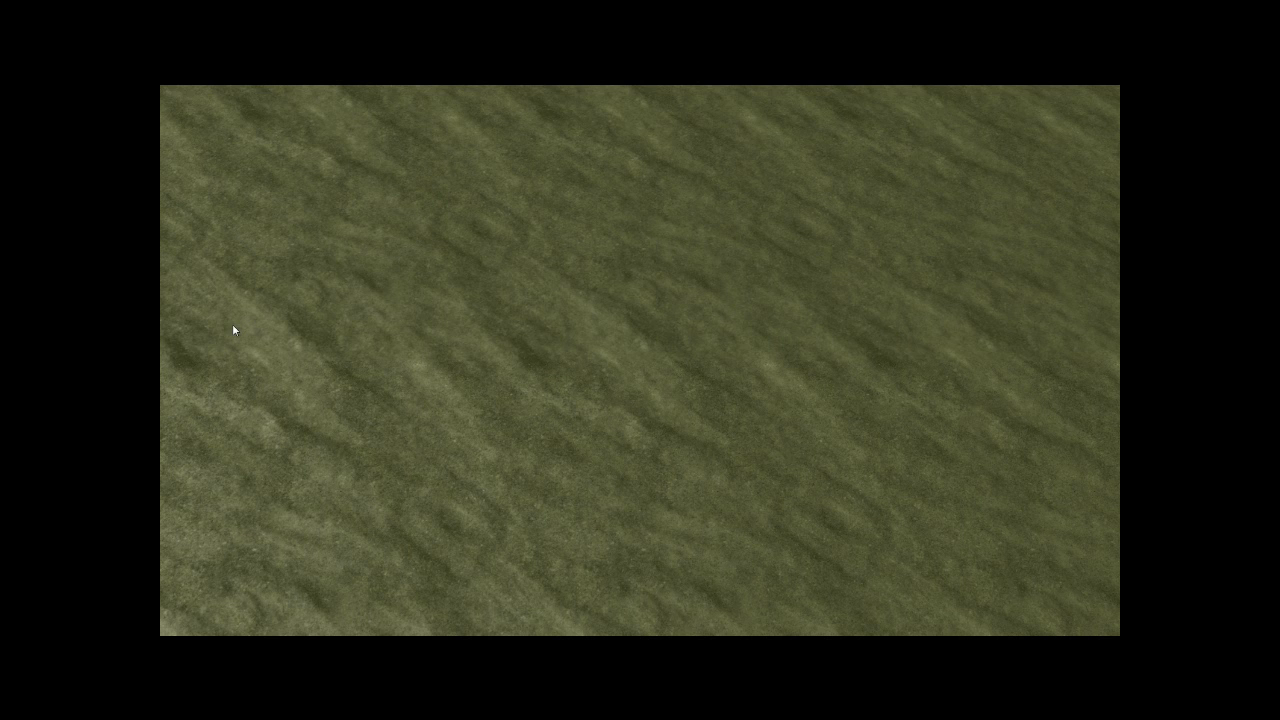
mouse_move(315, 353)
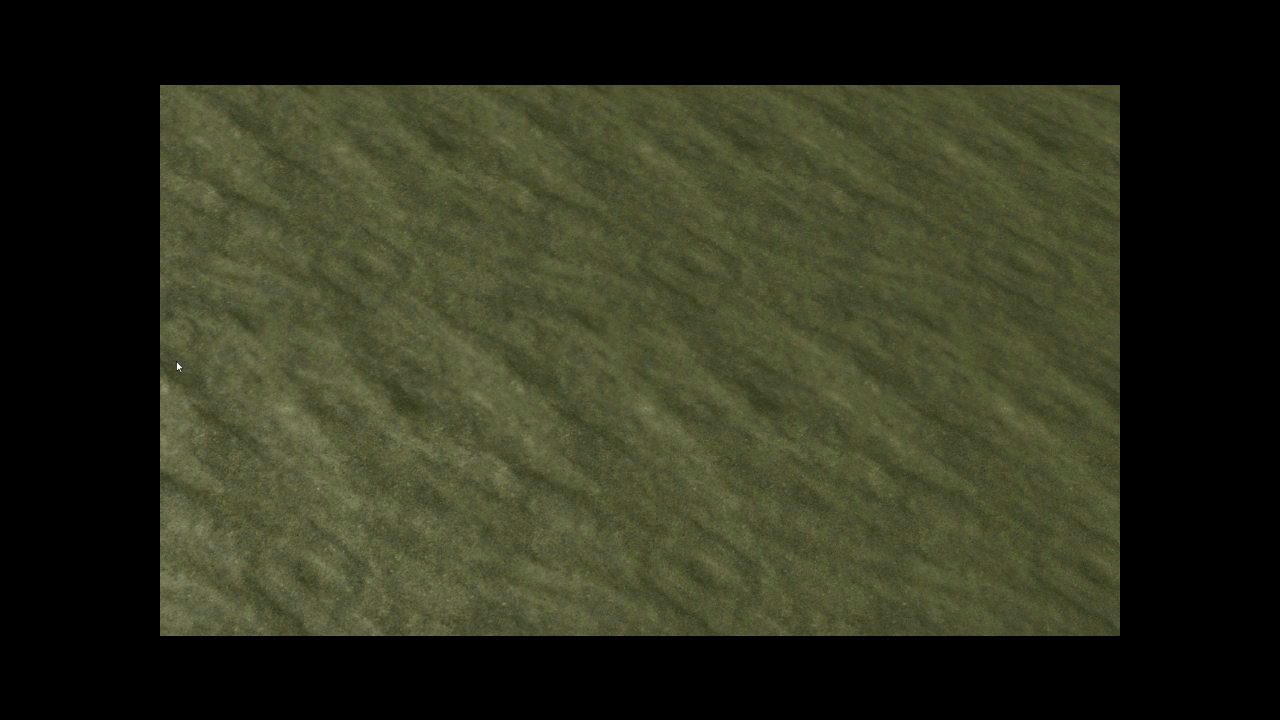
mouse_move(218, 364)
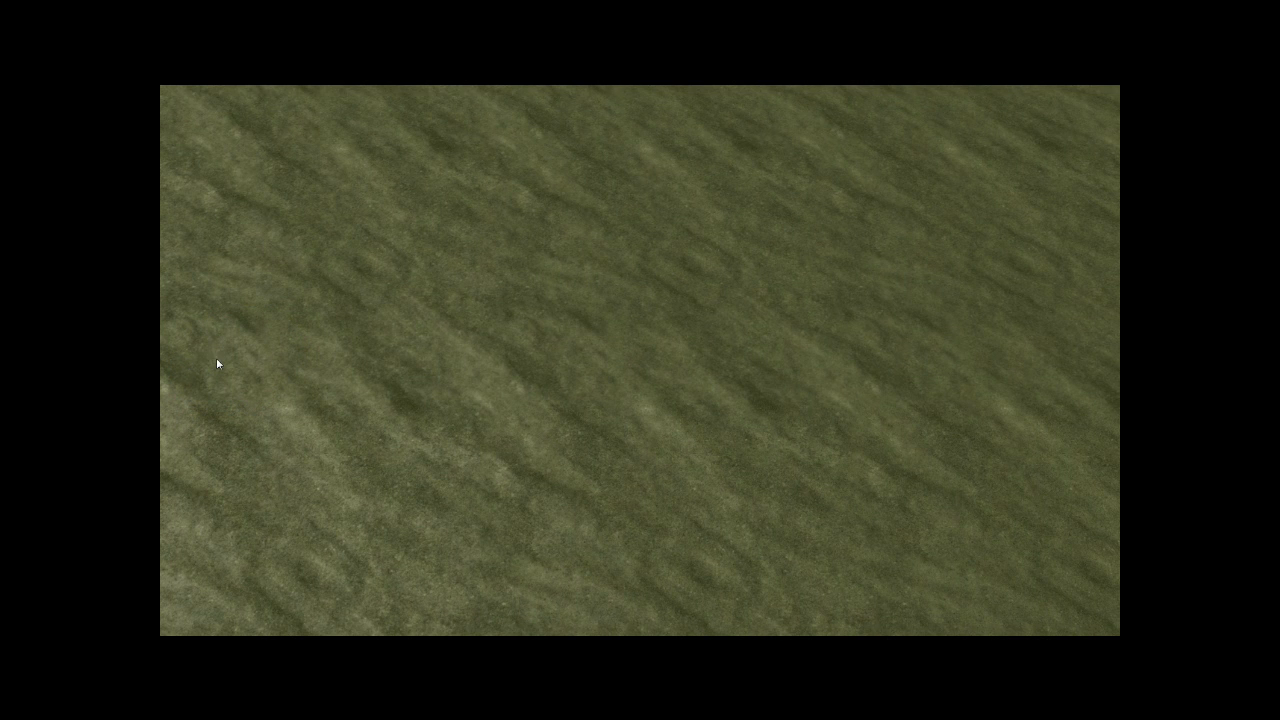
mouse_move(235, 366)
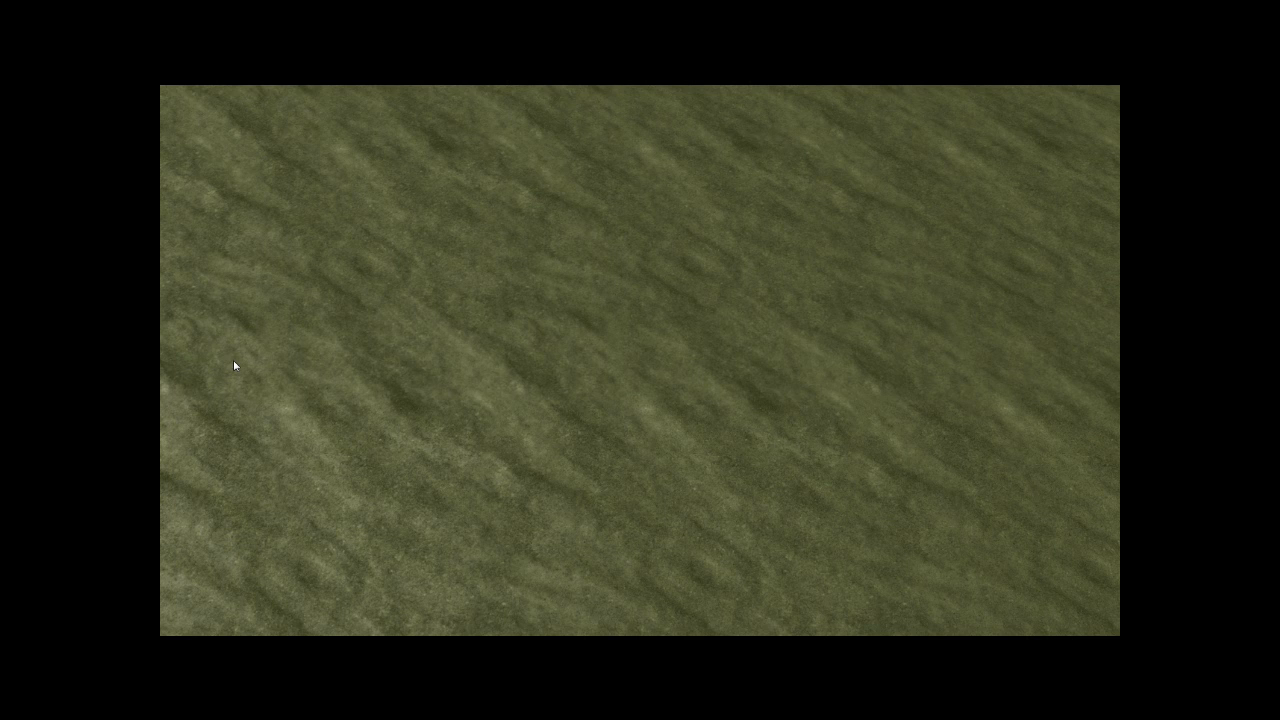
mouse_move(220, 358)
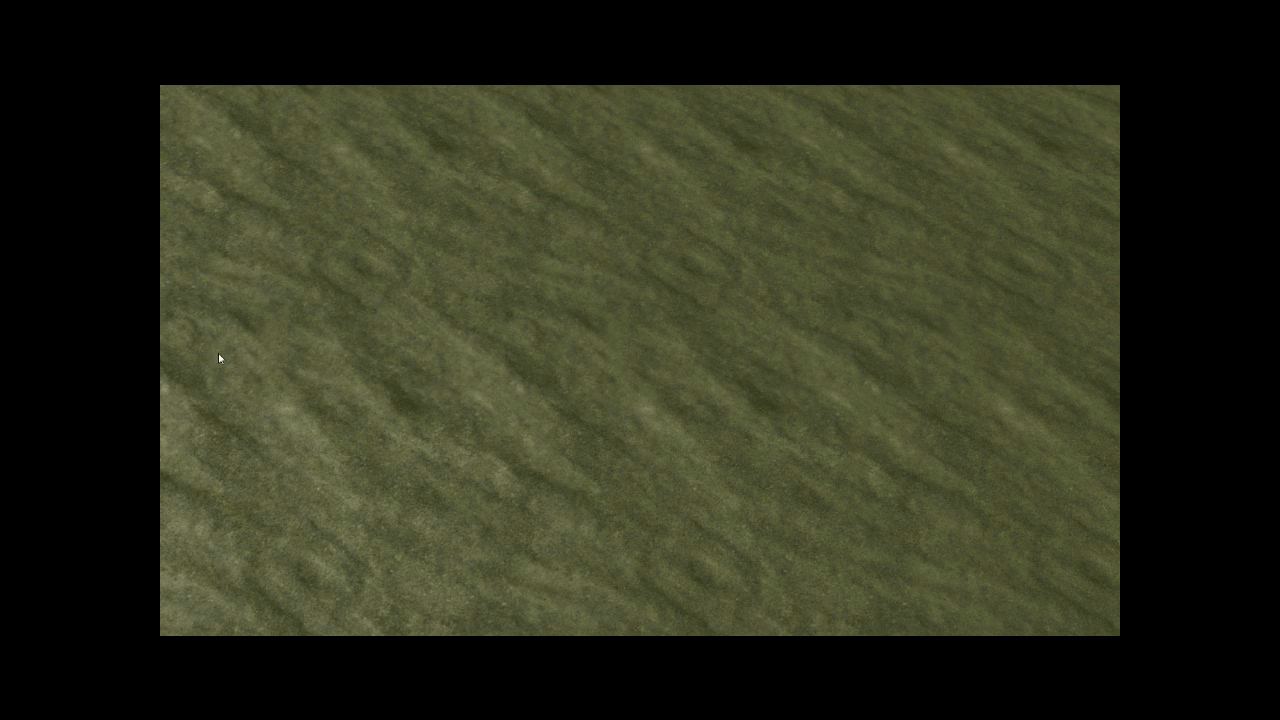
mouse_move(182, 362)
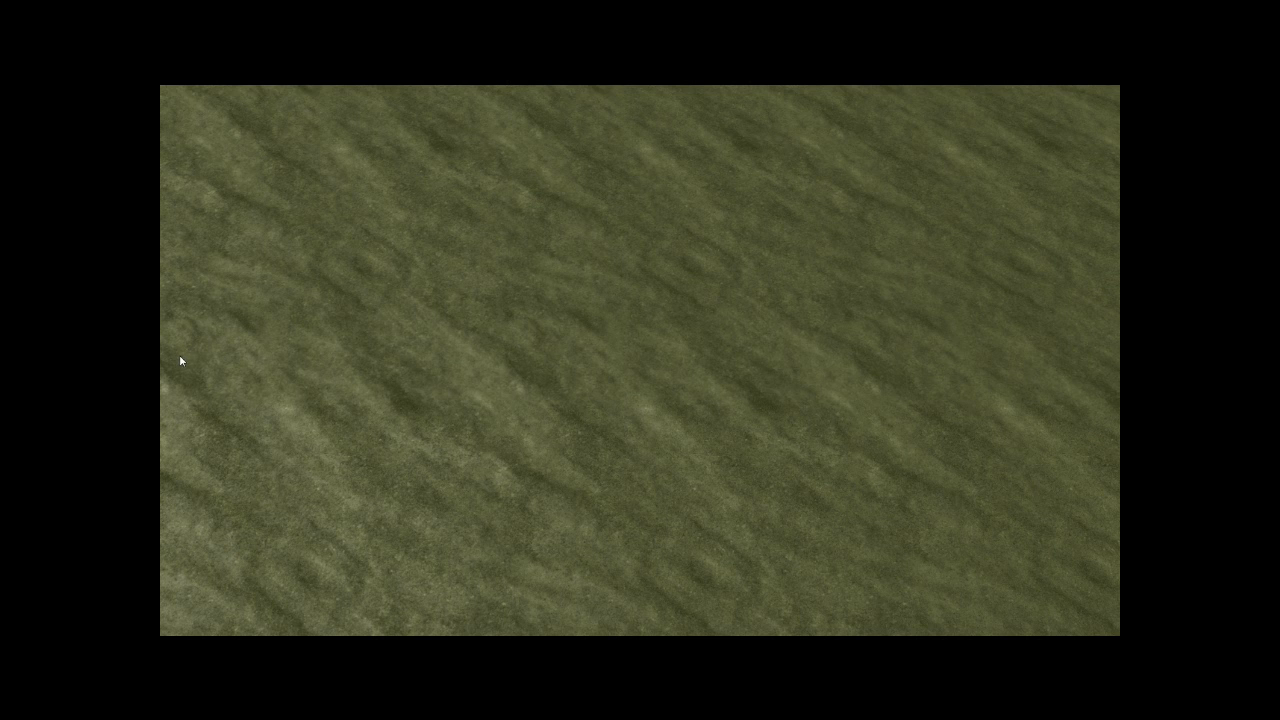
mouse_move(190, 365)
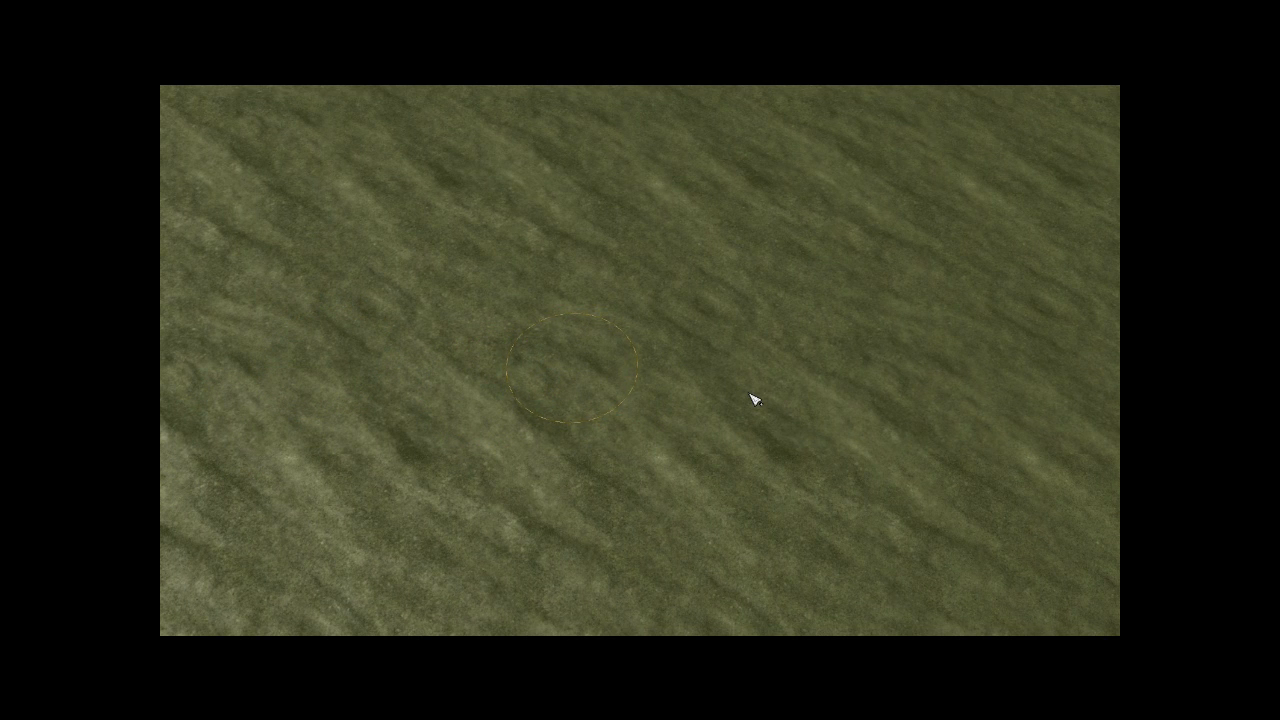
mouse_move(507, 432)
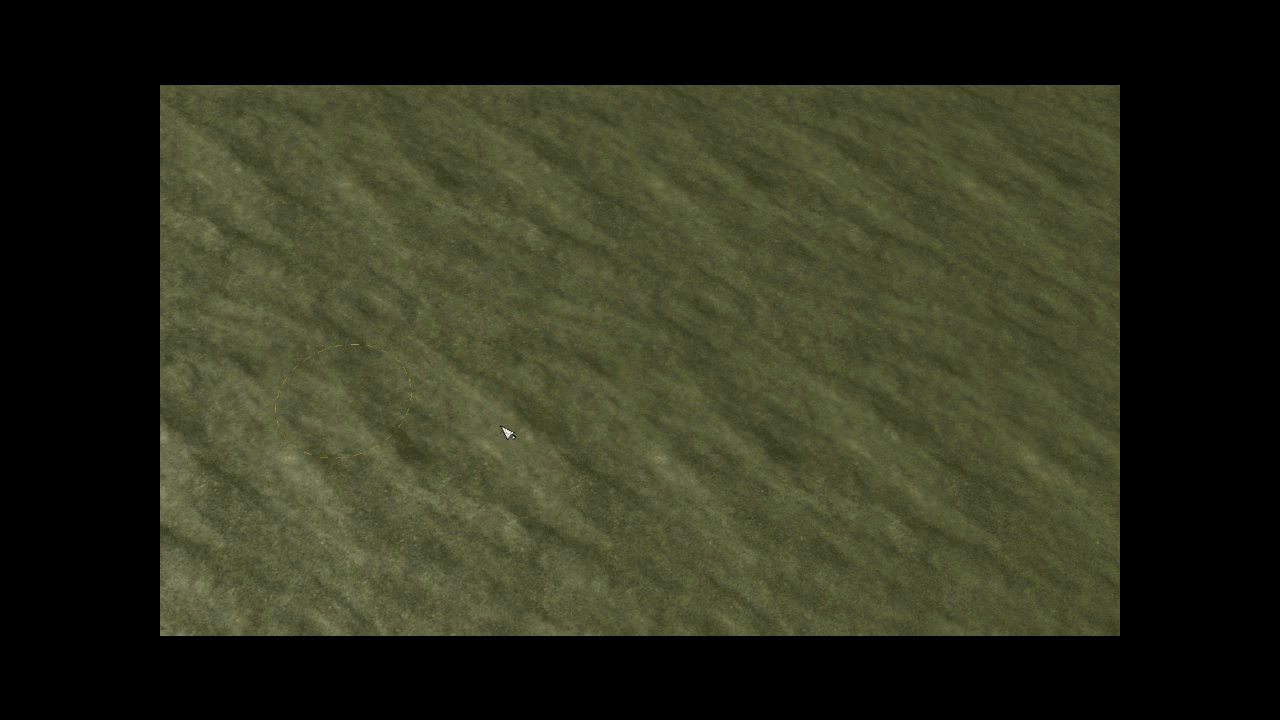
mouse_move(193, 506)
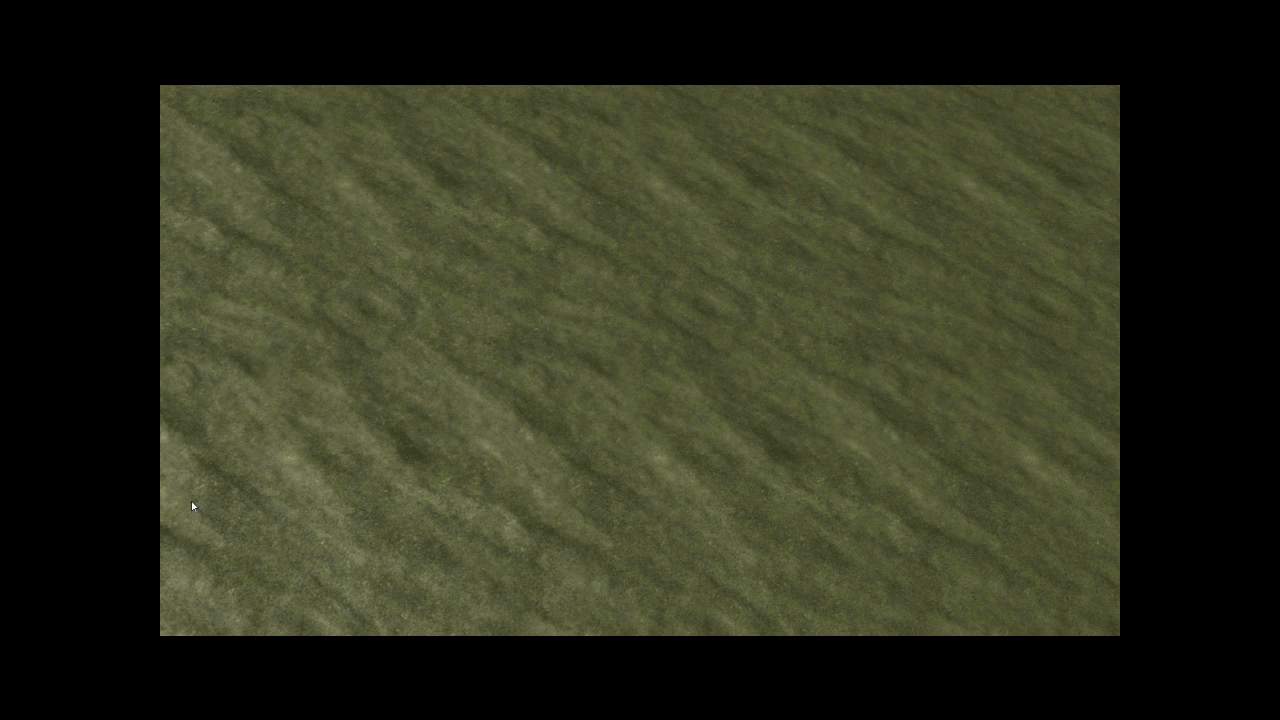
mouse_move(207, 505)
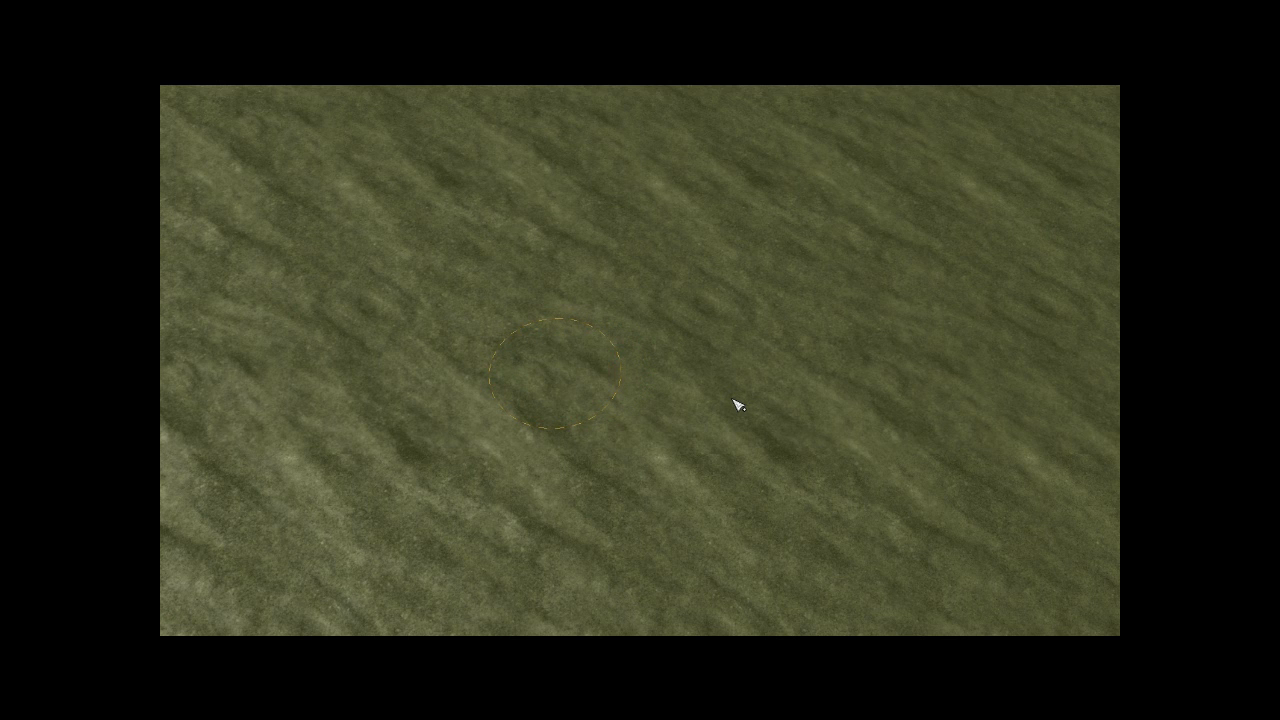
mouse_move(345, 448)
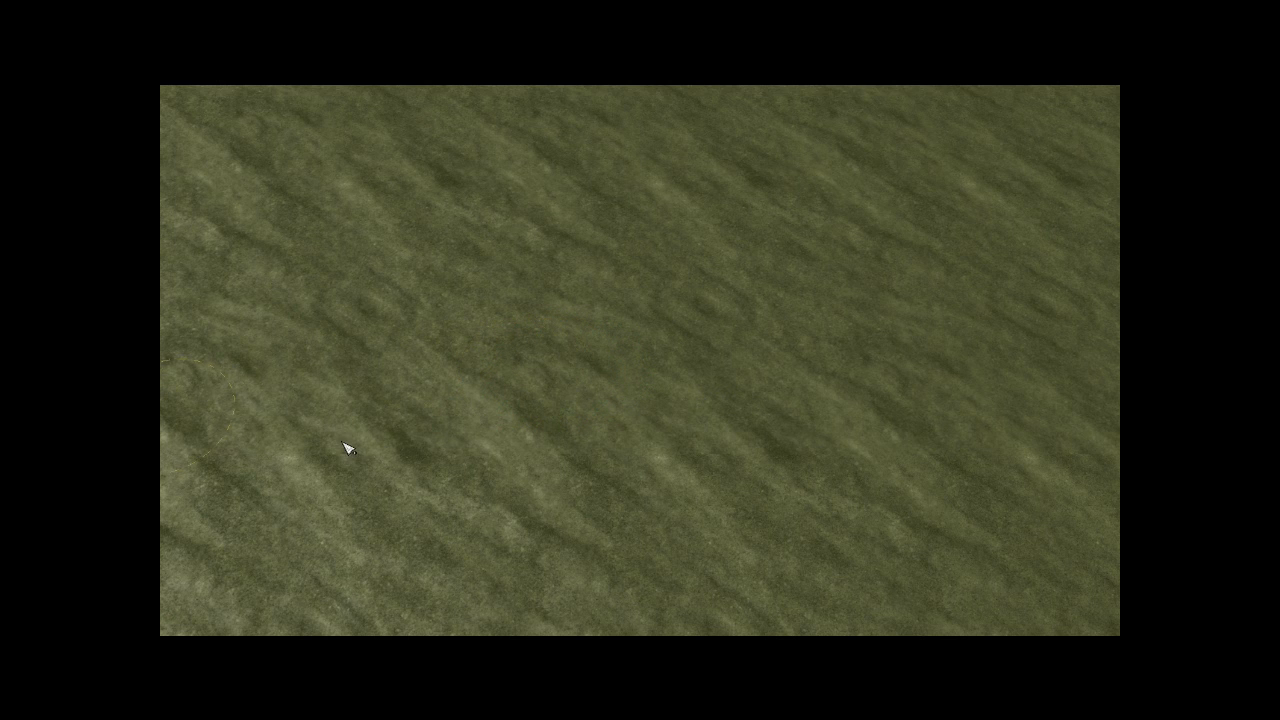
mouse_move(242, 458)
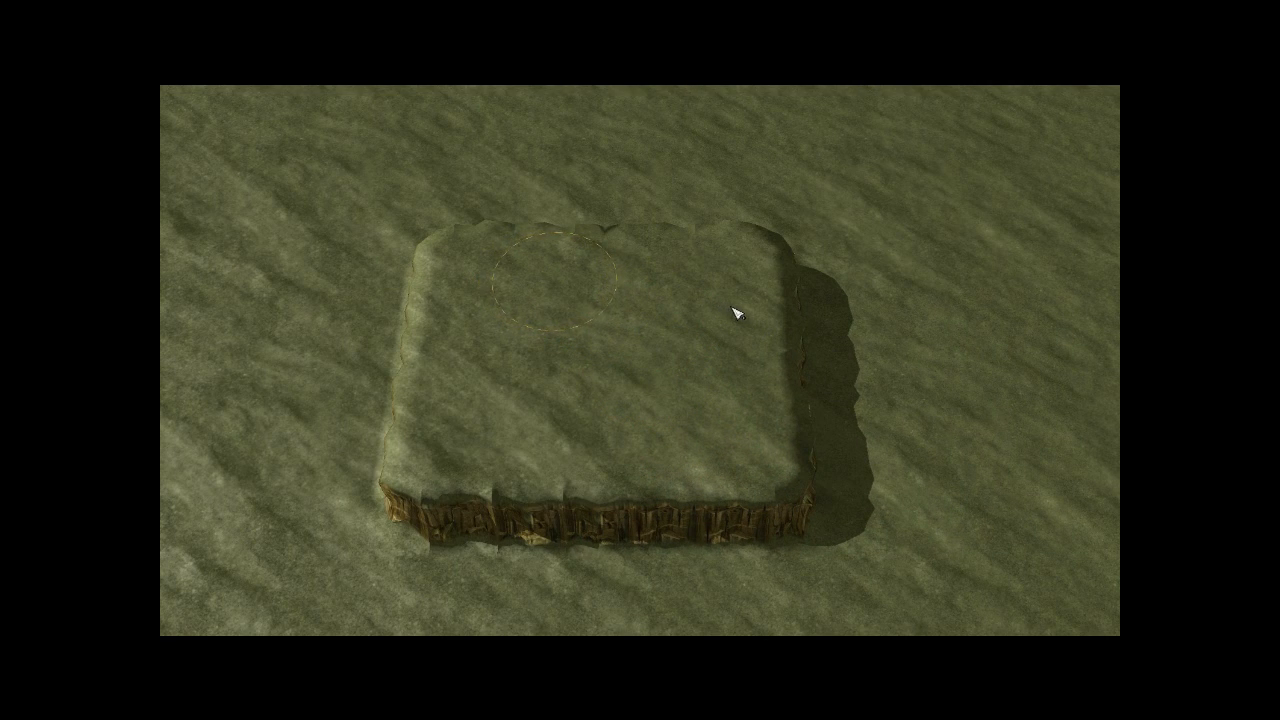
mouse_move(858, 401)
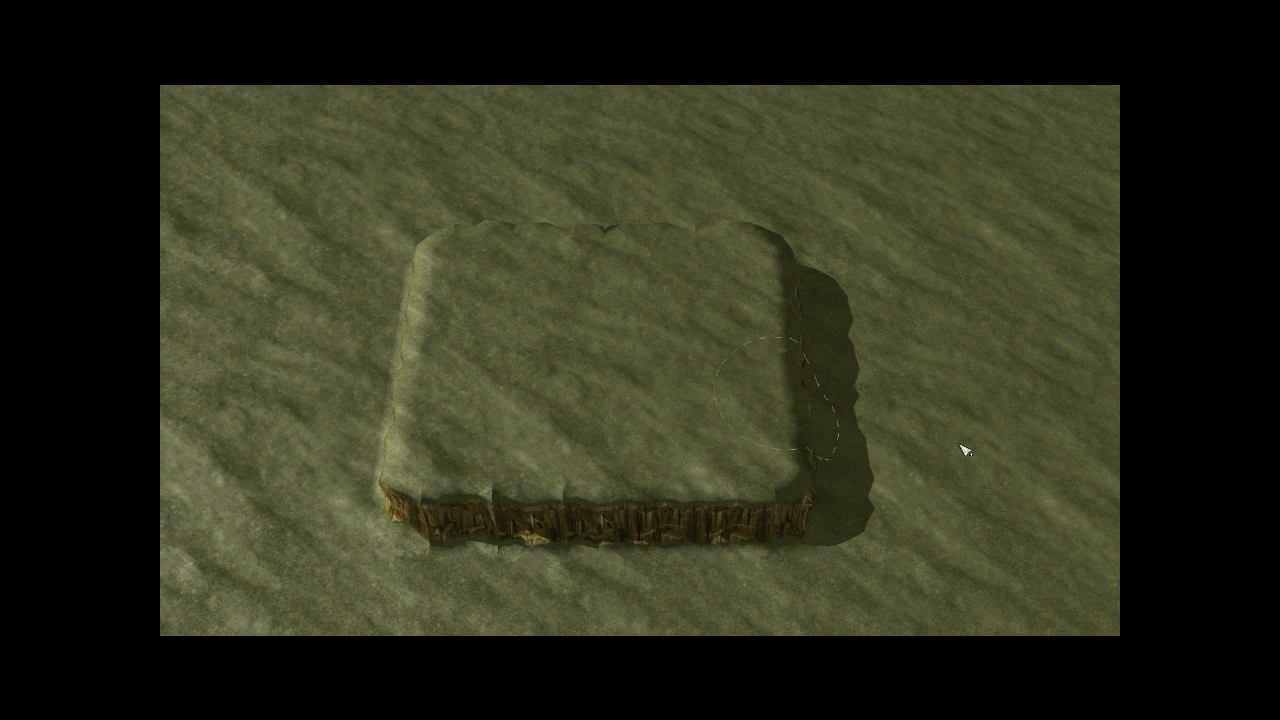
mouse_move(670, 495)
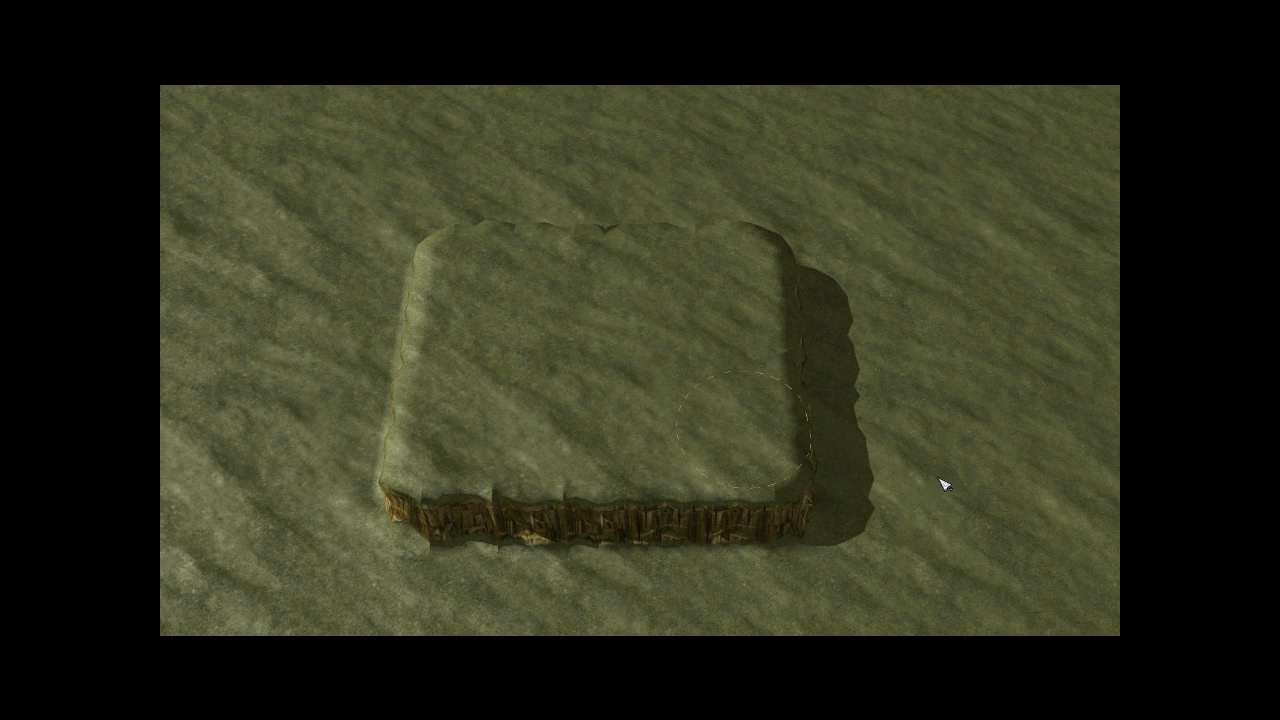
mouse_move(1110, 465)
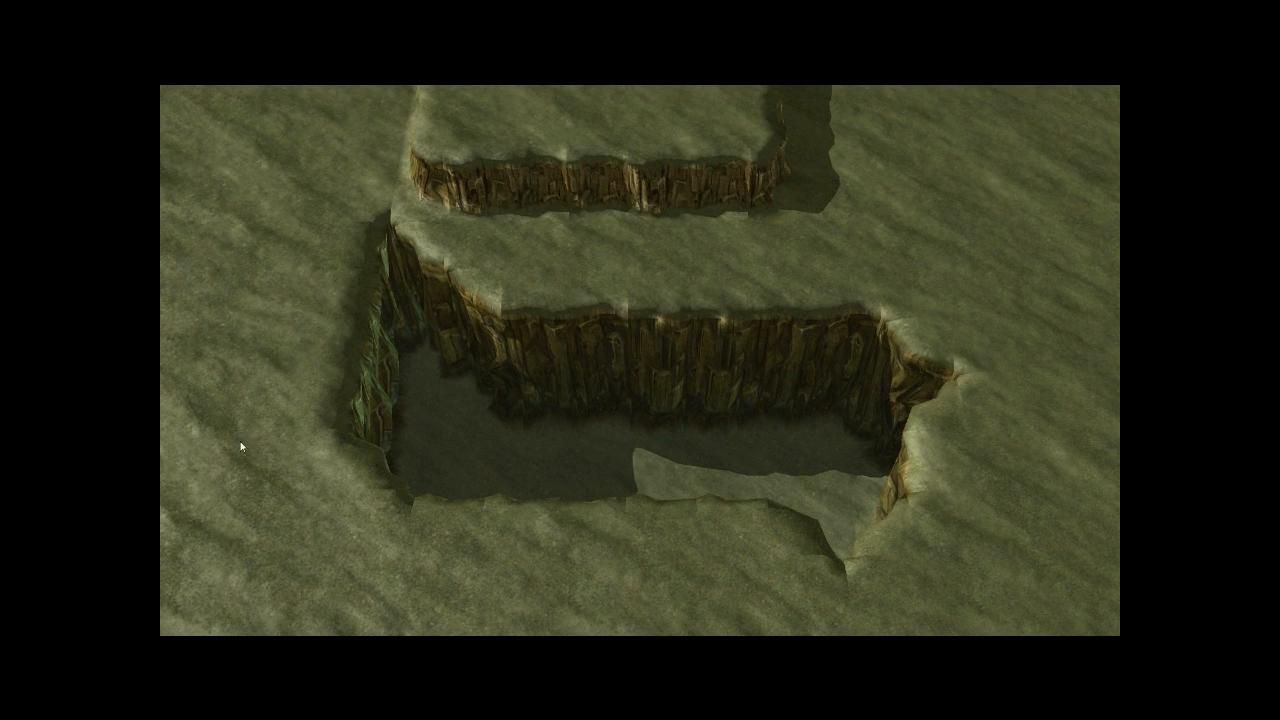
mouse_move(220, 375)
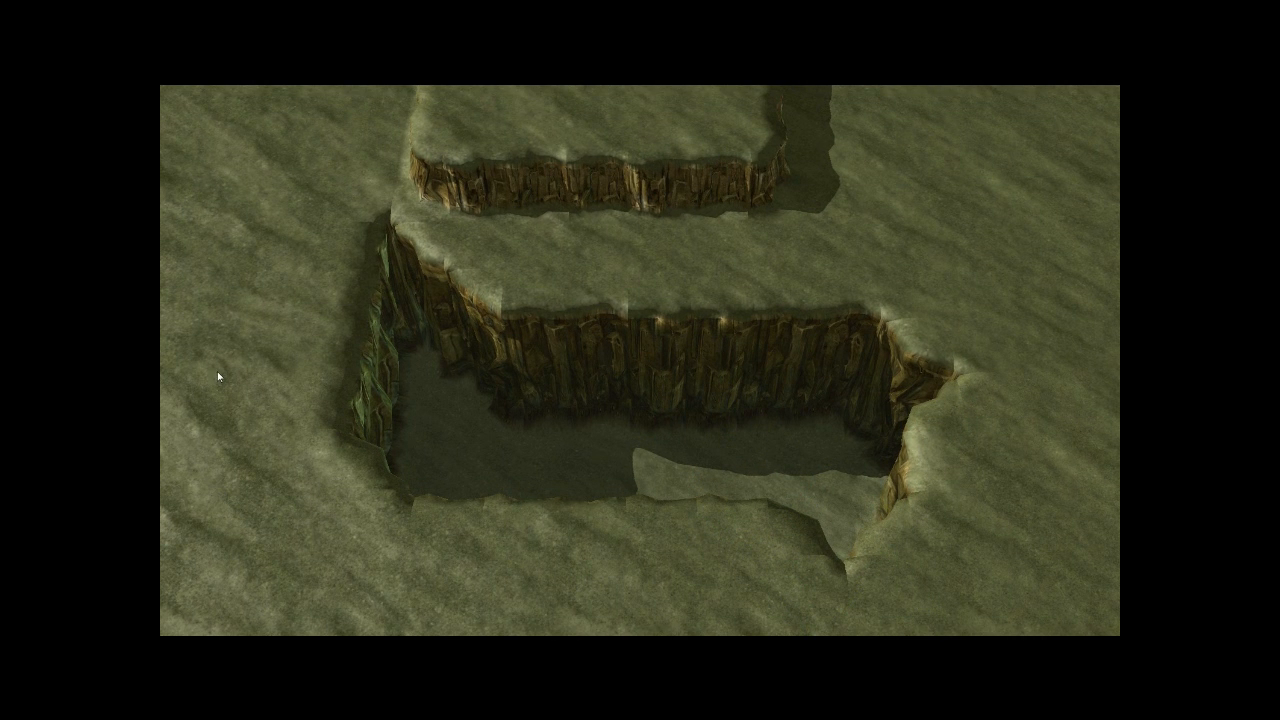
mouse_move(214, 366)
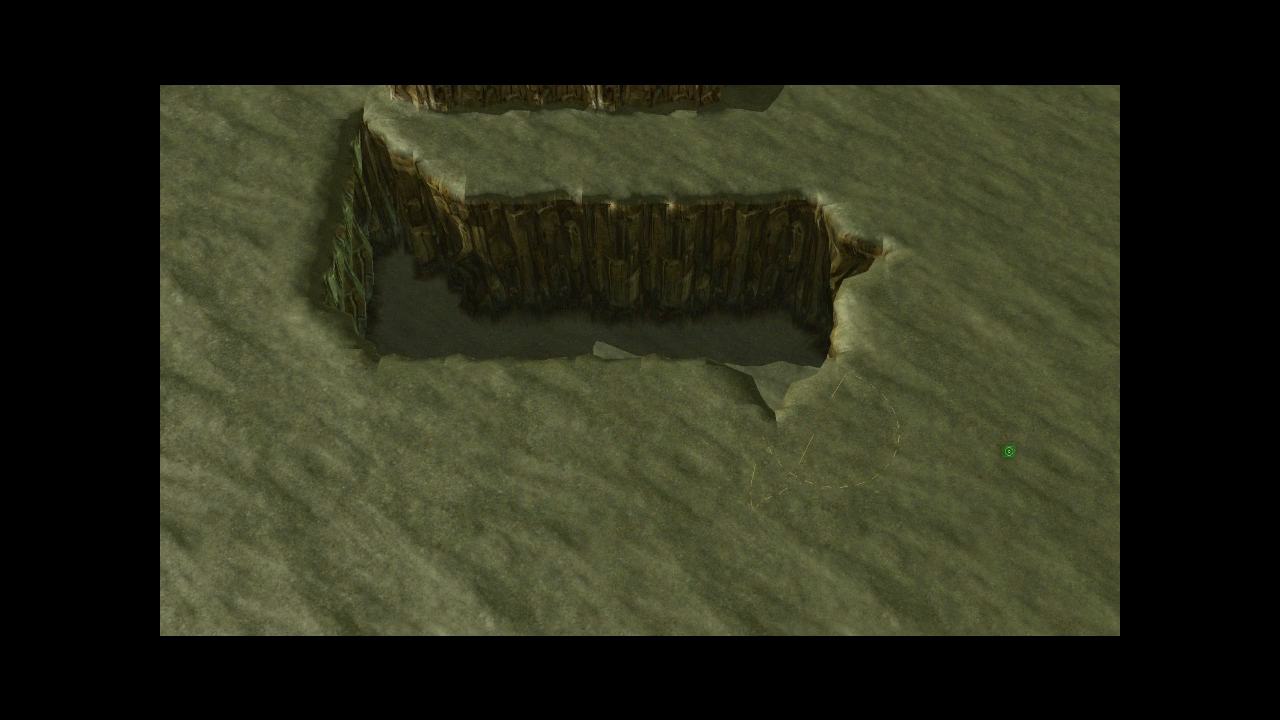
mouse_move(905, 370)
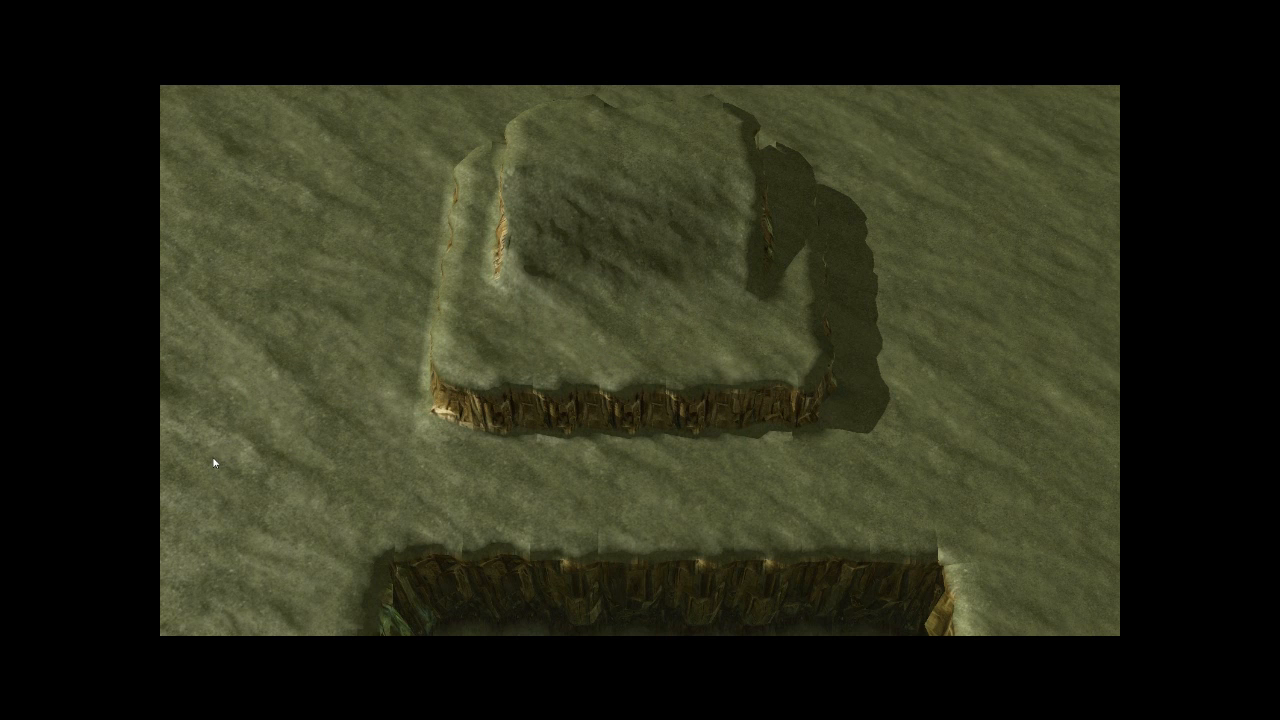
mouse_move(667, 417)
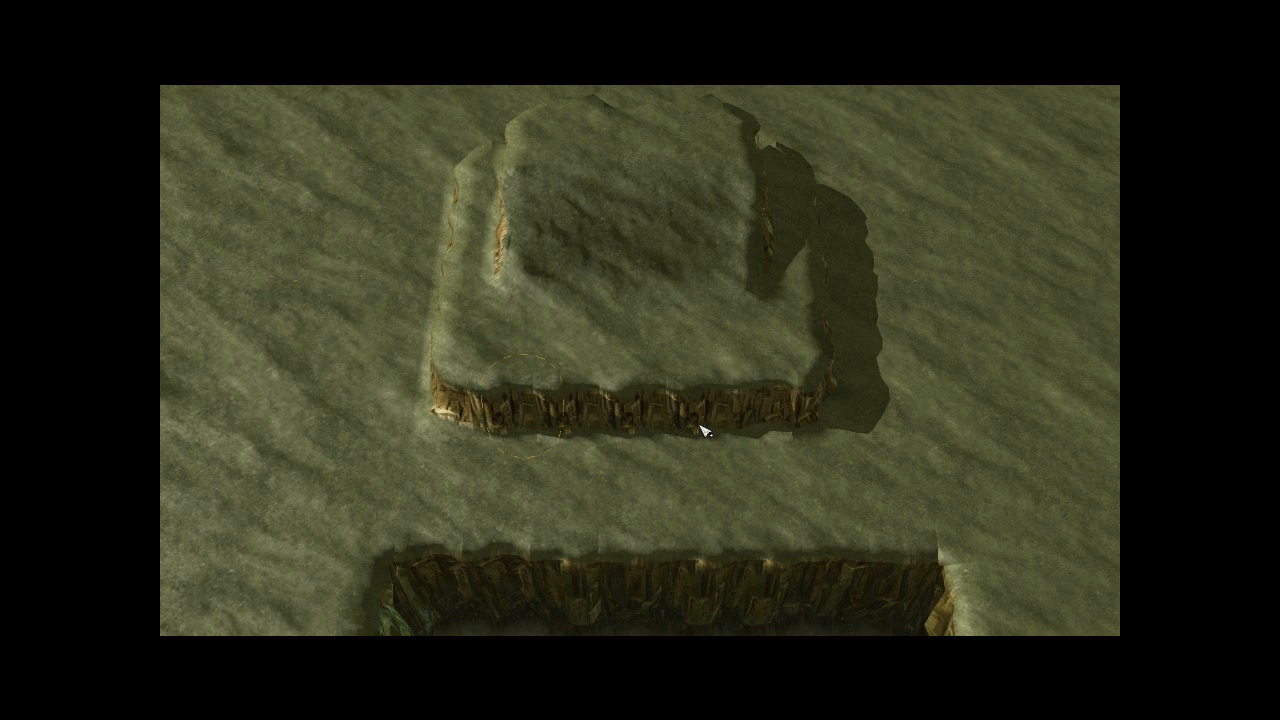
mouse_move(720, 435)
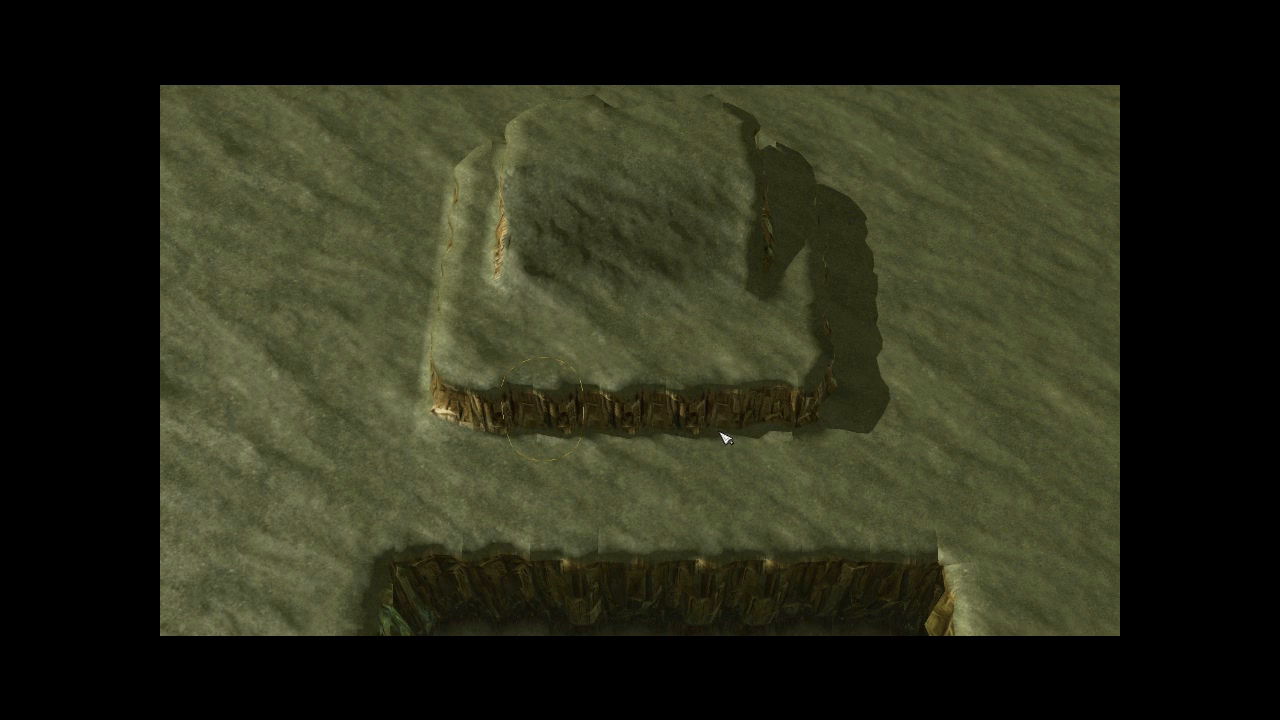
mouse_move(730, 415)
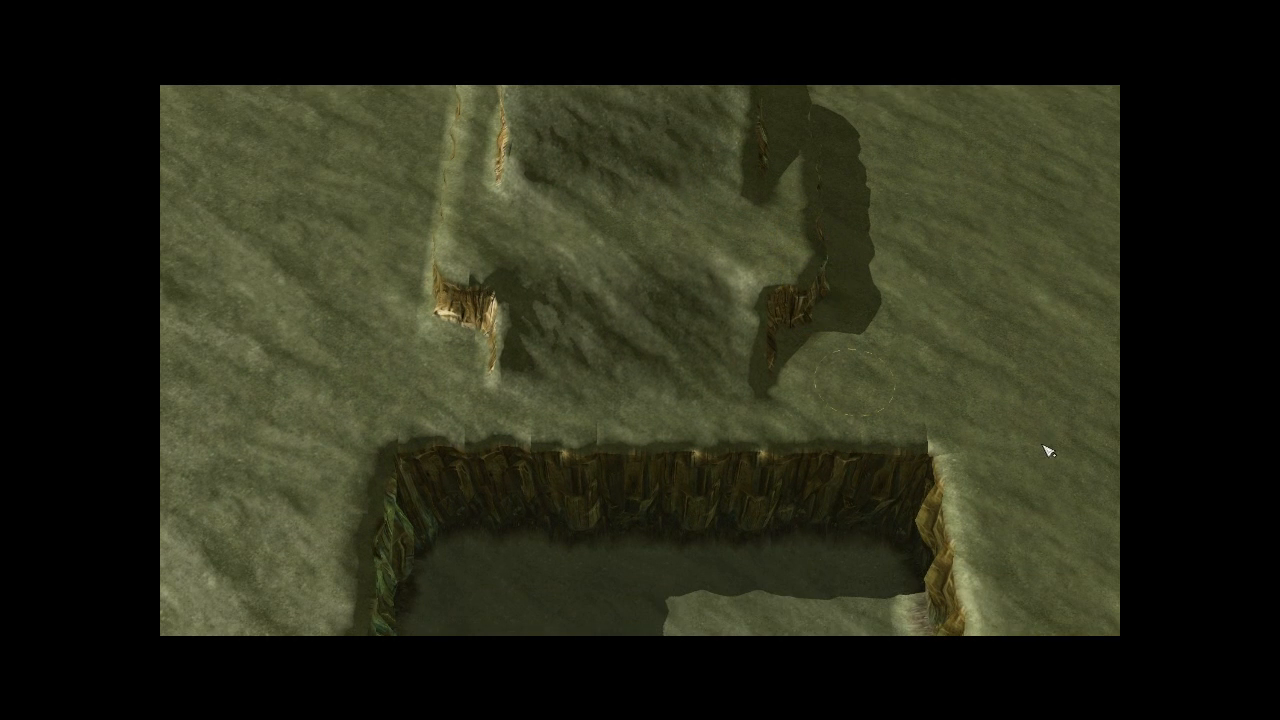
Scroll the view up over the plateau's front cliff, now sloped into ramps facing the pit.
scroll(up, 3)
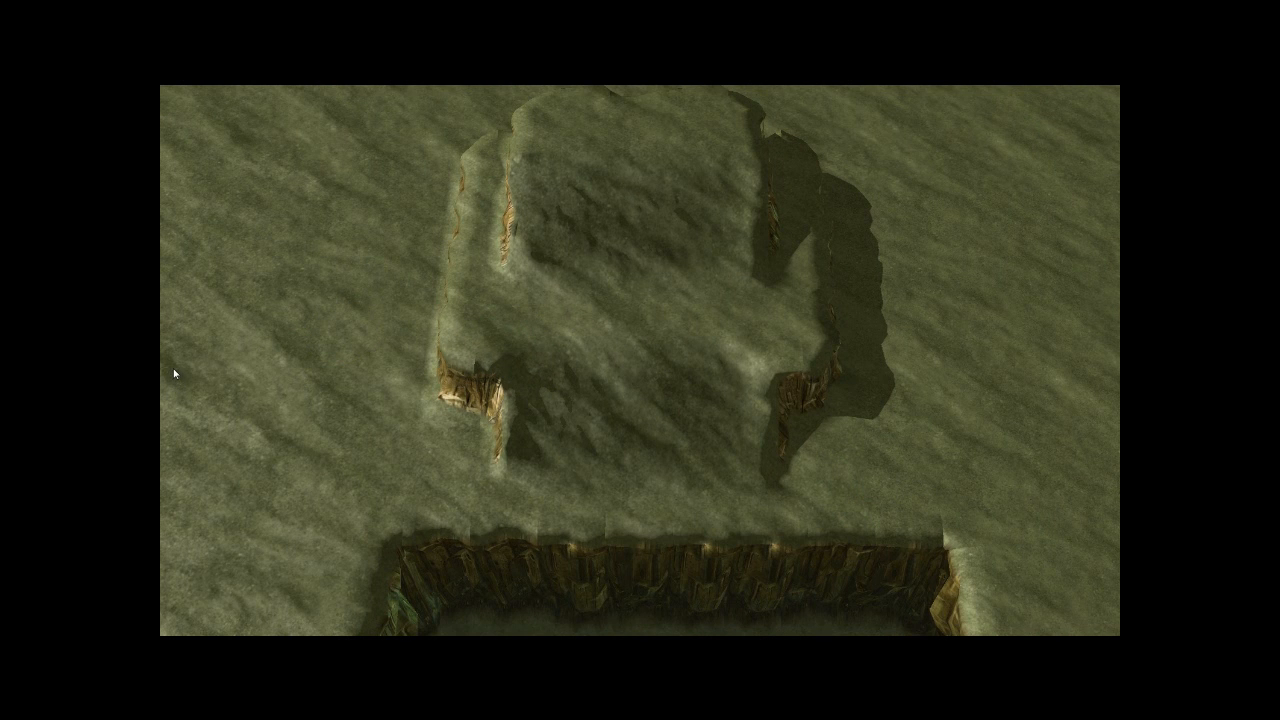
mouse_move(773, 343)
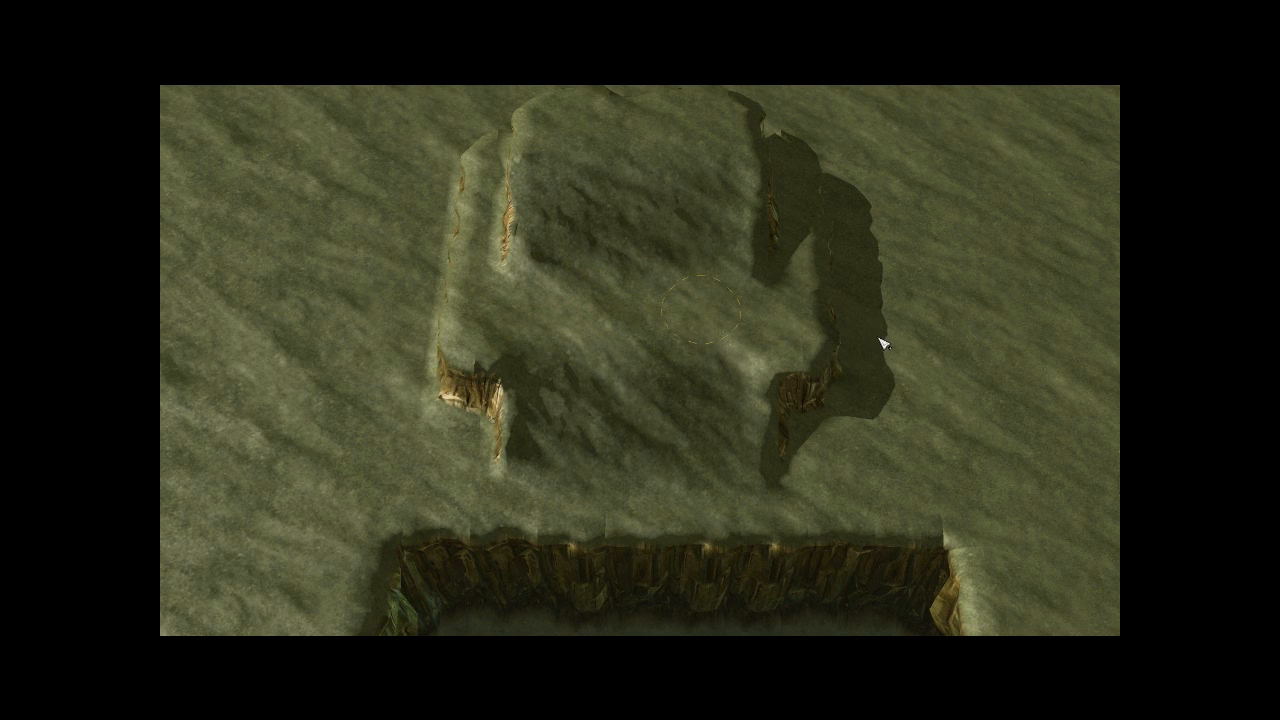
mouse_move(192, 509)
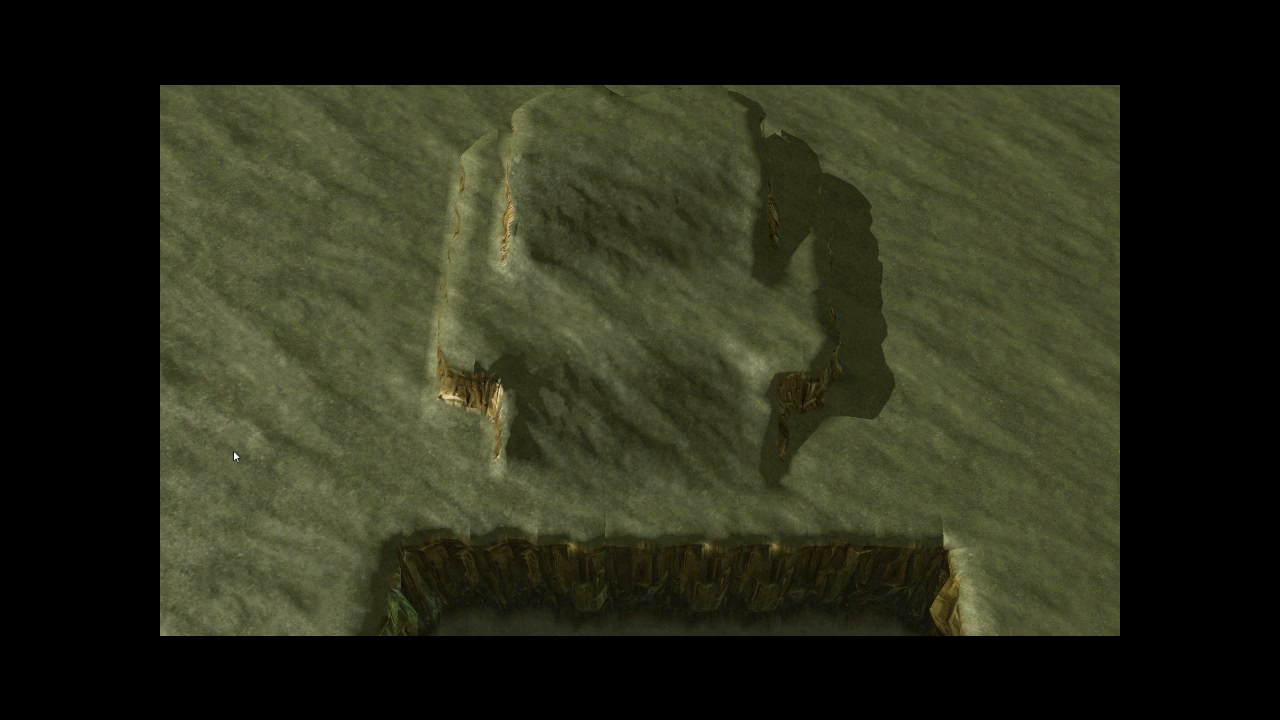
drag(235, 456, 855, 285)
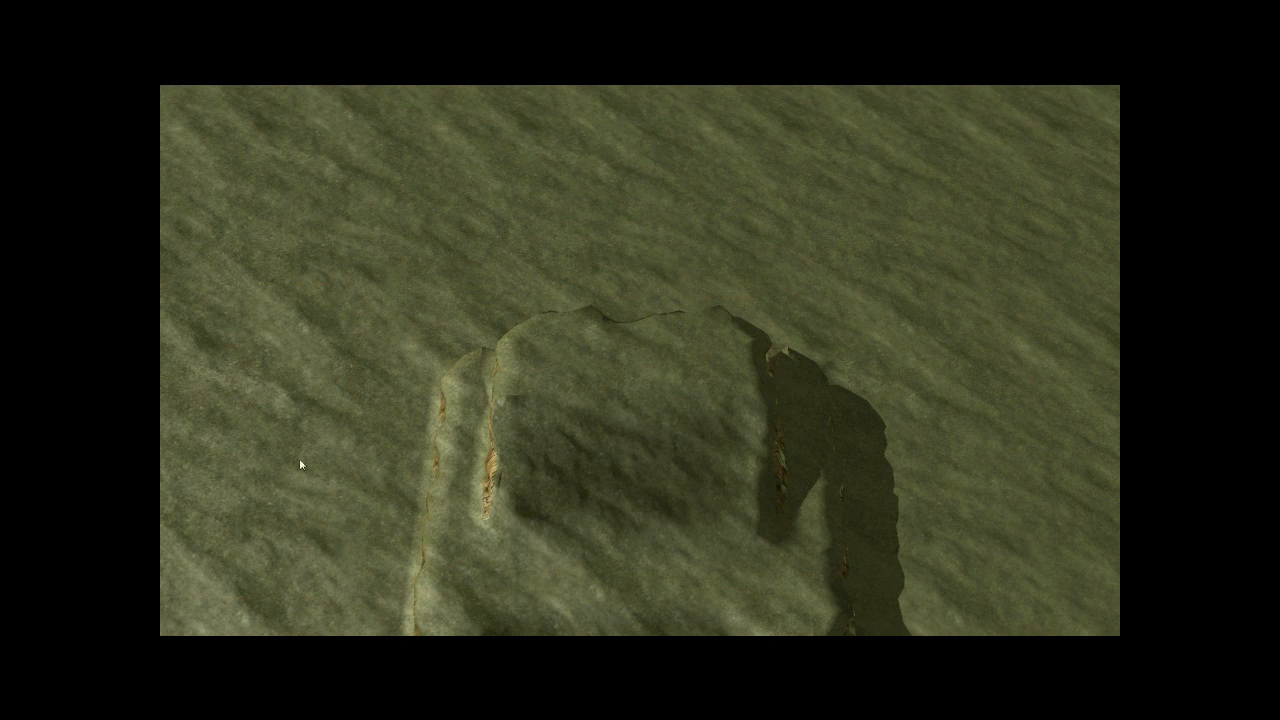
mouse_move(211, 459)
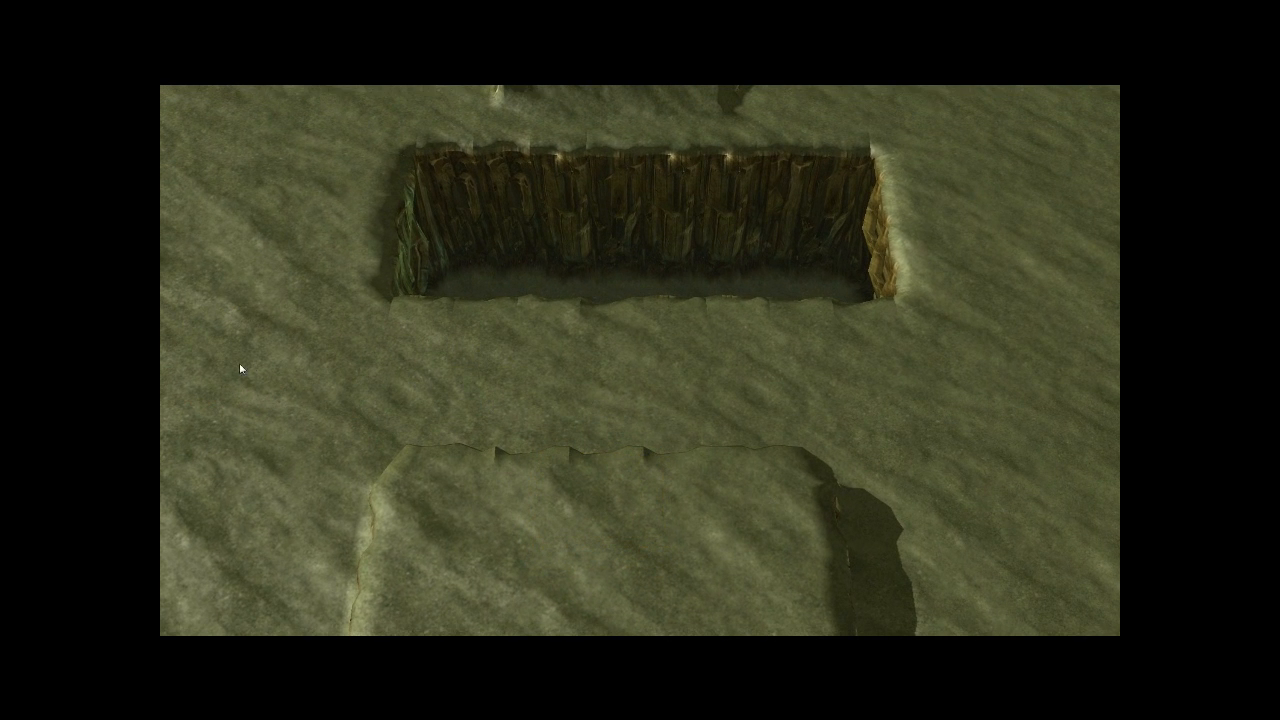
mouse_move(262, 455)
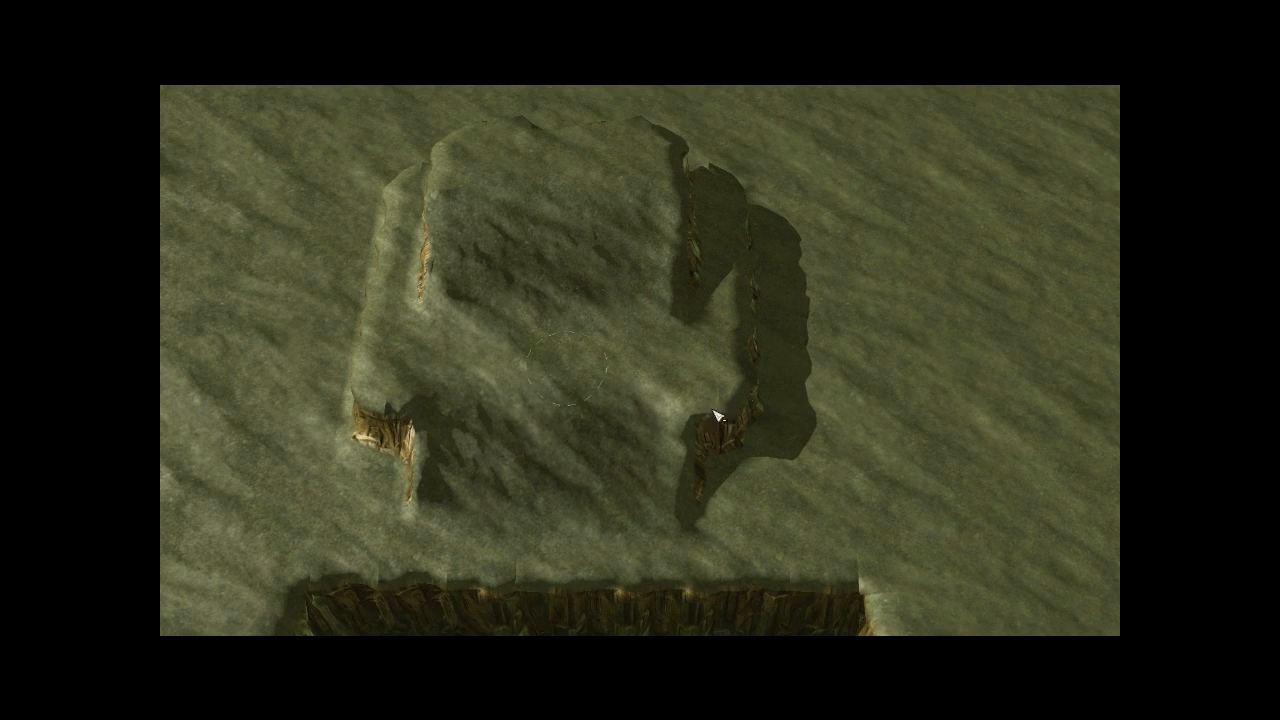
mouse_move(332, 358)
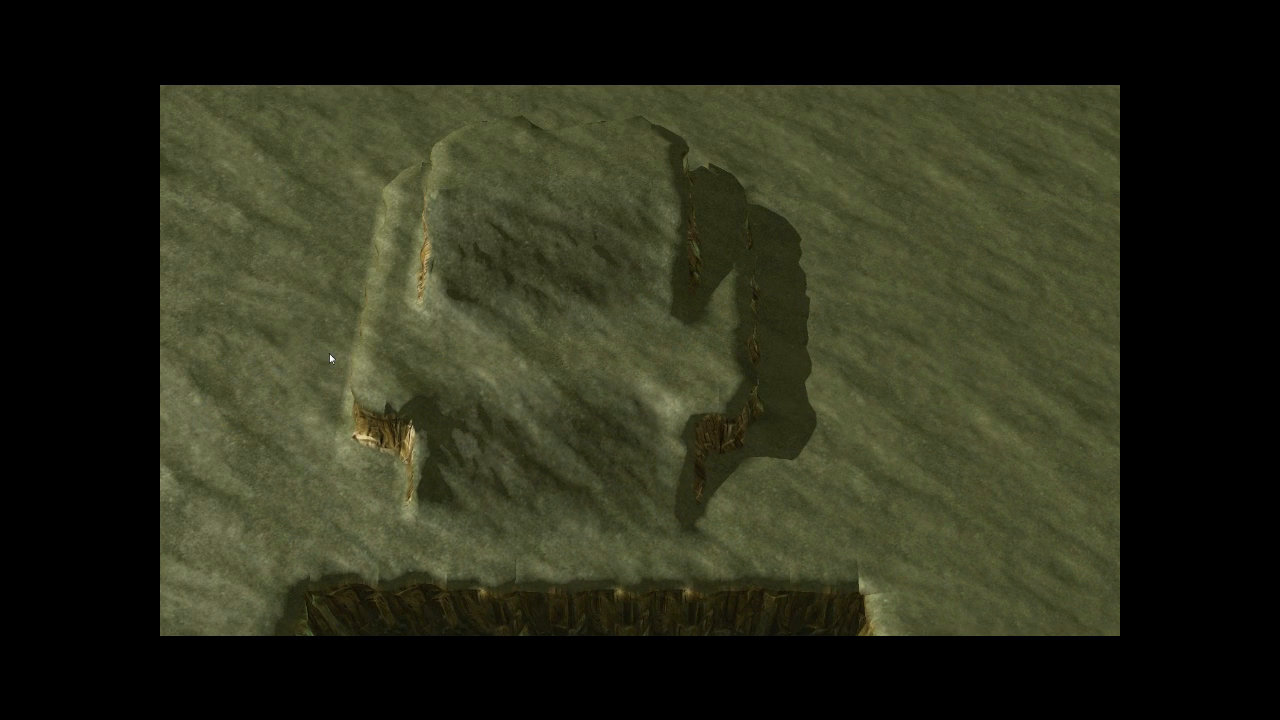